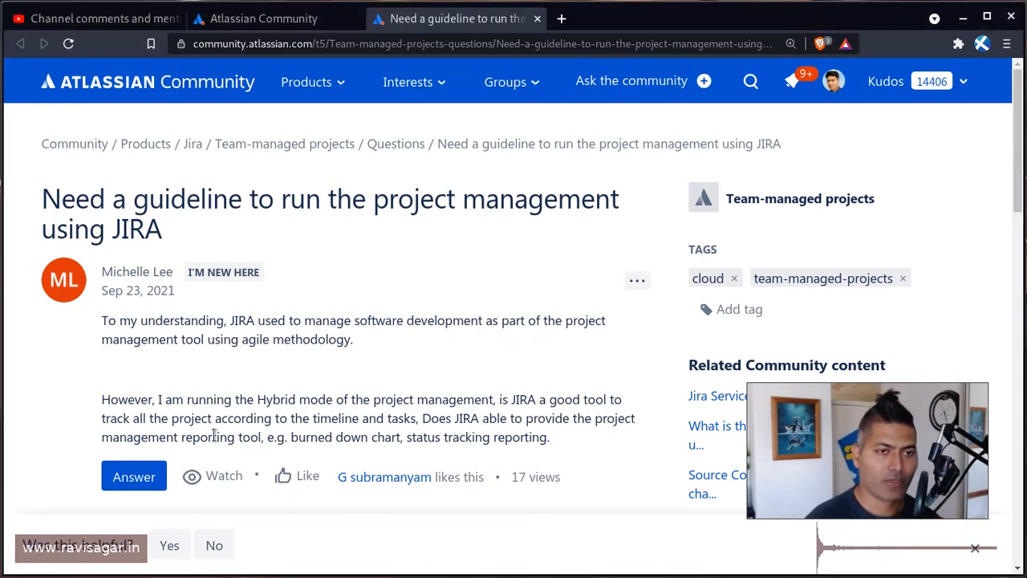
# Leave the community question and begin entering the jiratutorial.atlassian.net address in a new tab
pyautogui.doubleClick(209, 437)
pyautogui.write('jira')
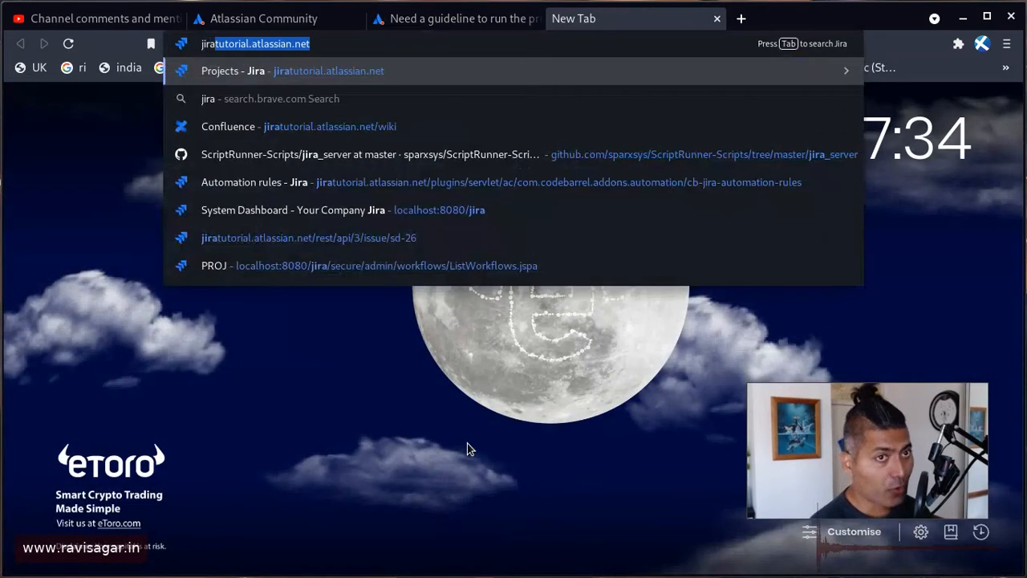
# Create a new project from the Scrum template and review the team-managed vs company-managed options
pyautogui.click(292, 70)
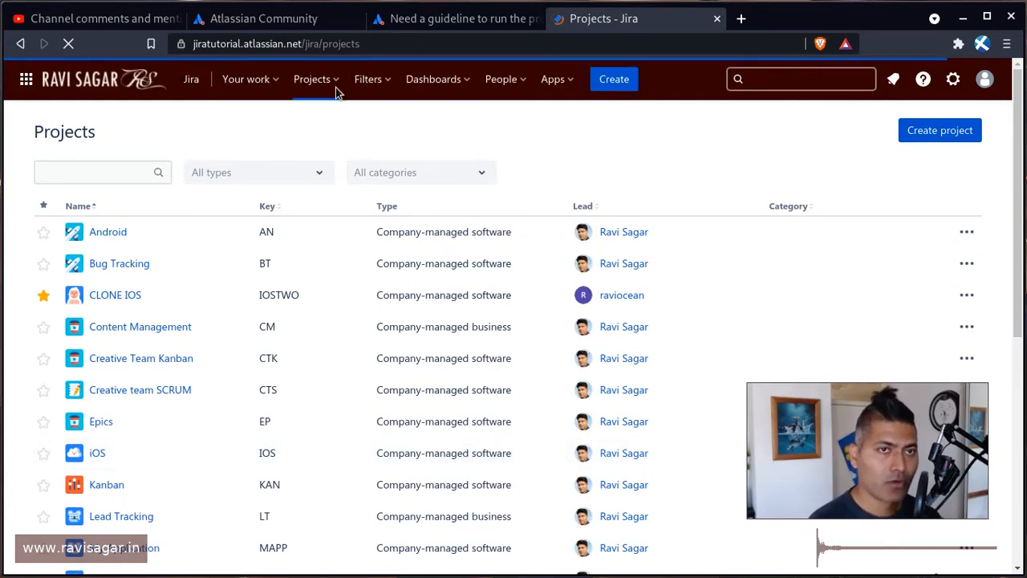
pyautogui.click(312, 79)
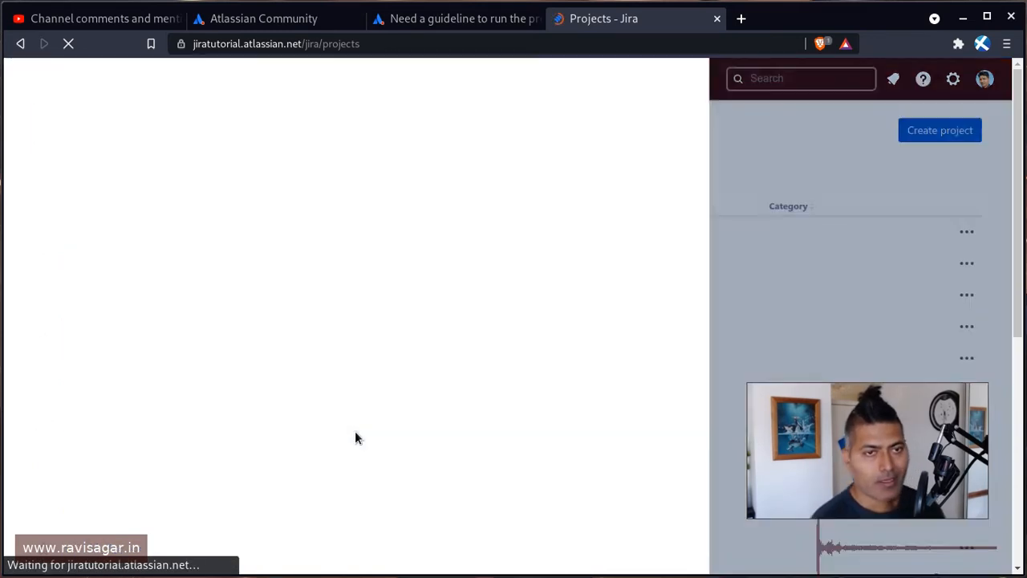
pyautogui.click(939, 130)
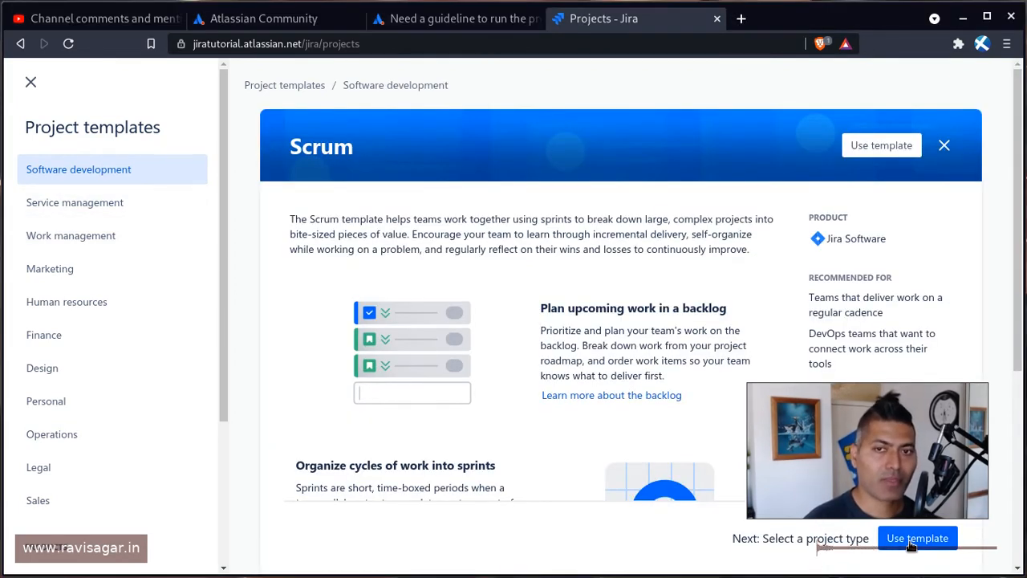
pyautogui.click(918, 538)
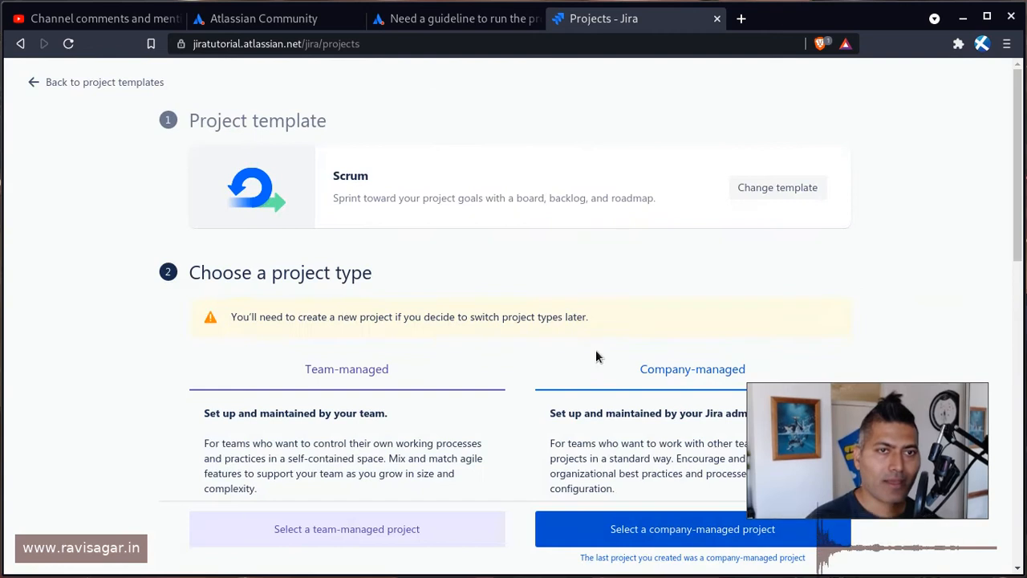
pyautogui.scroll(-3)
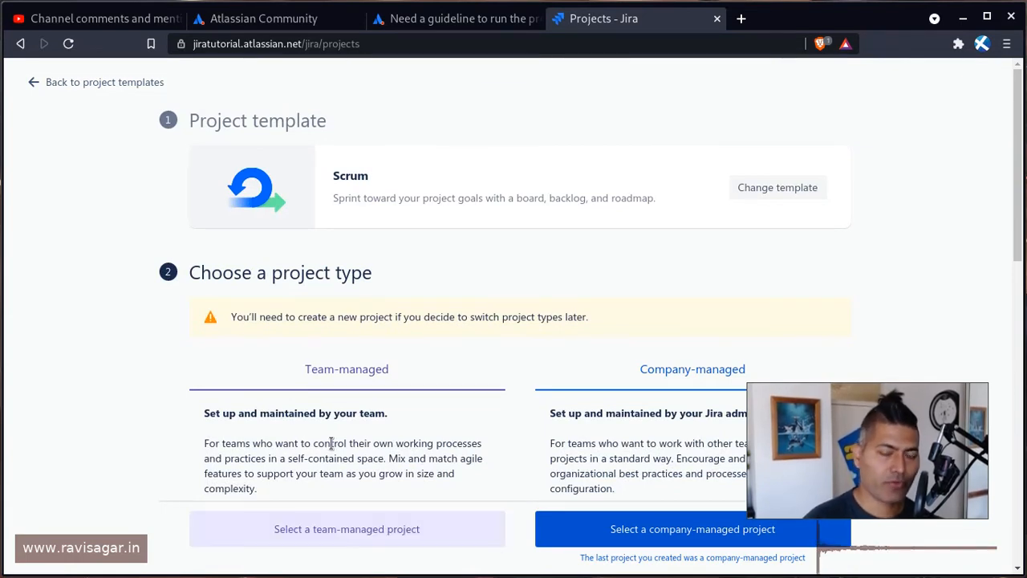
pyautogui.scroll(-3)
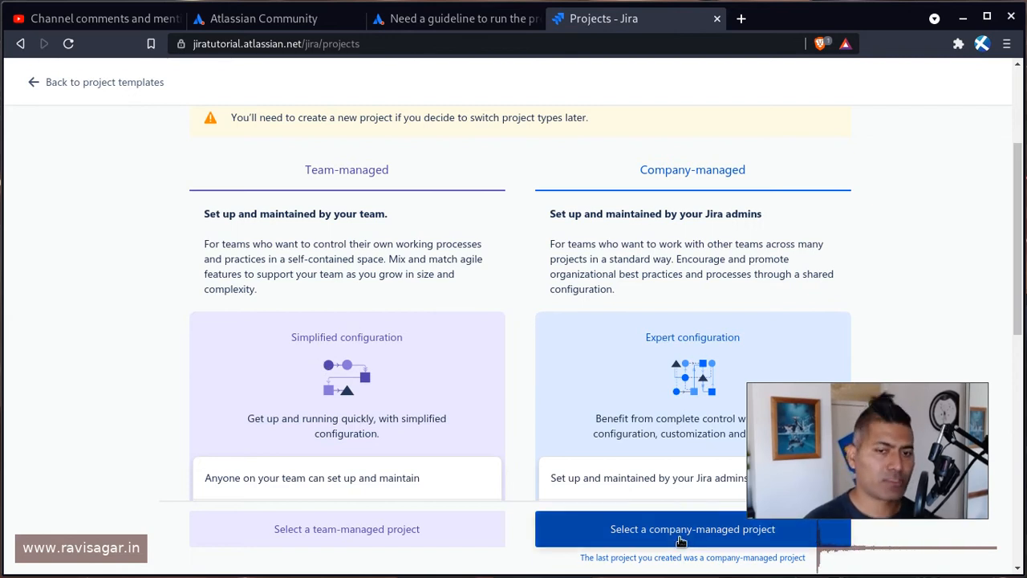
# Pick a company-managed project, then back out of the templates and return to the projects list
pyautogui.click(692, 530)
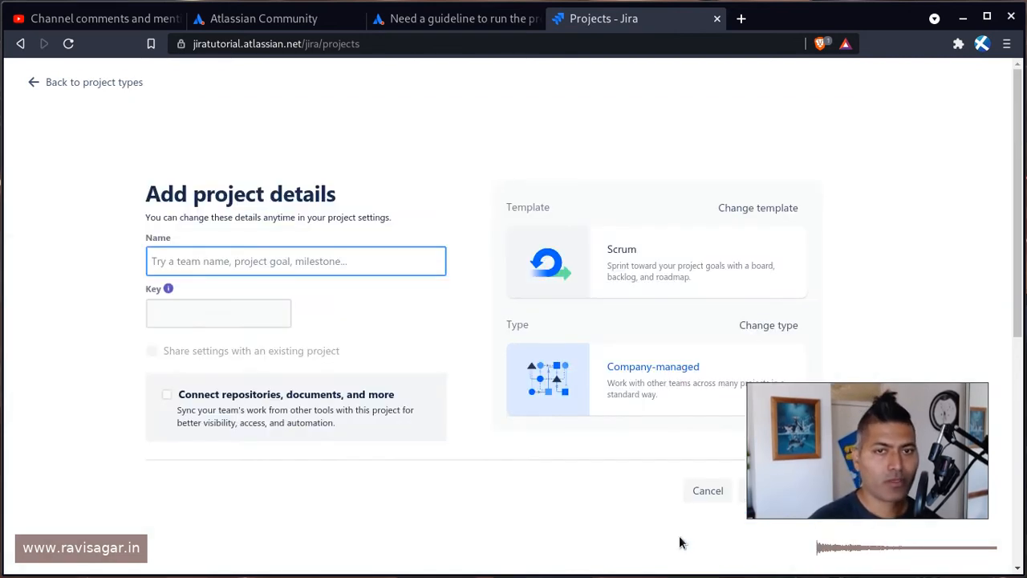
pyautogui.moveTo(462, 491)
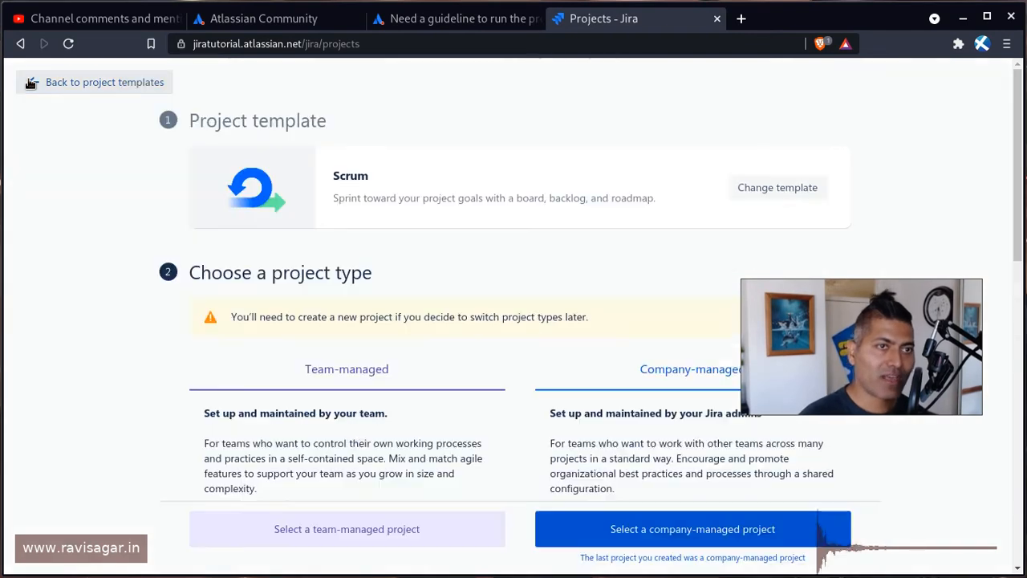
pyautogui.moveTo(526, 433)
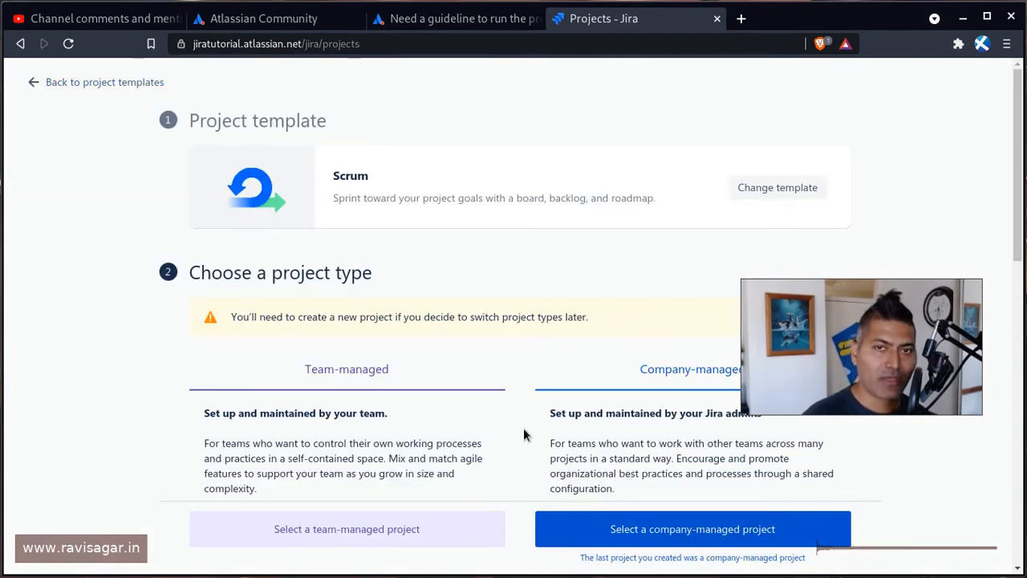
pyautogui.click(777, 186)
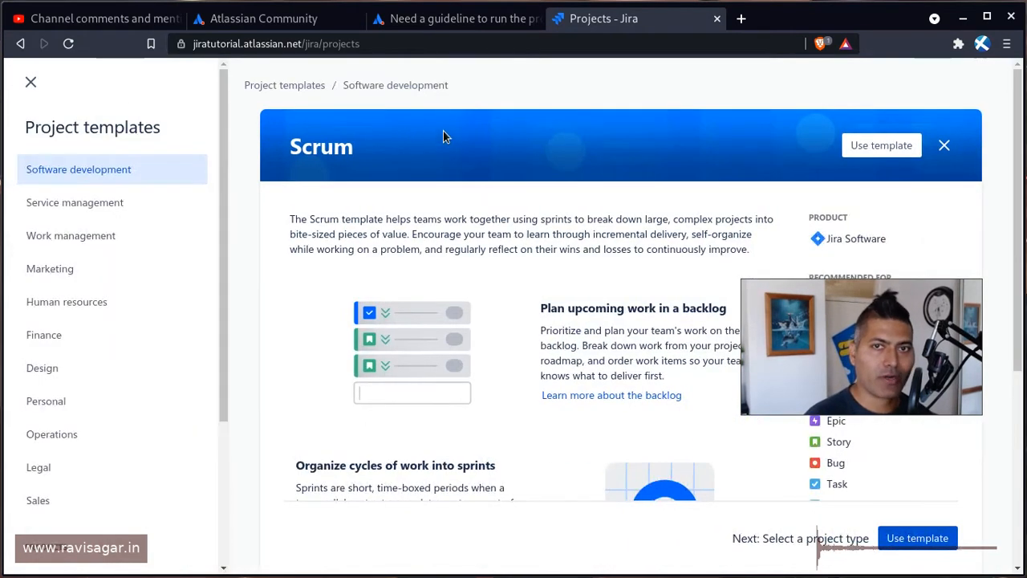
pyautogui.click(944, 144)
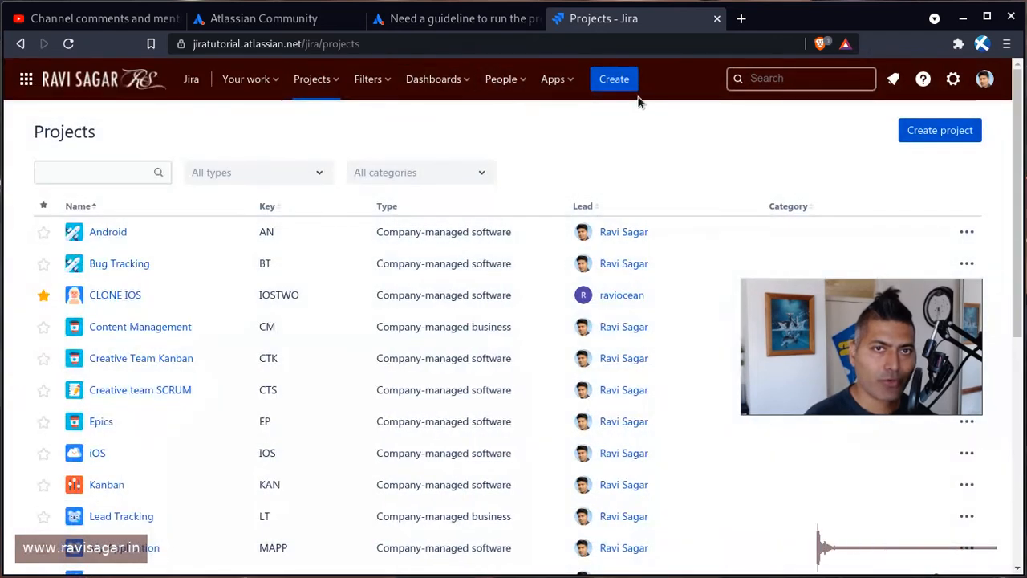
# From the search panel's all-boards list, choose the Scrum new (SN) project's board
pyautogui.click(800, 77)
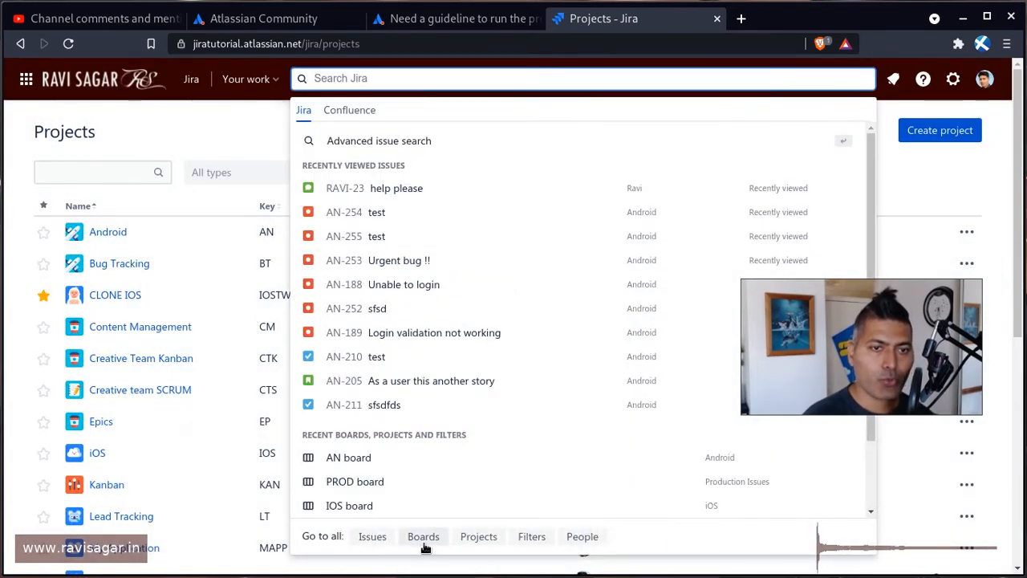
pyautogui.click(424, 536)
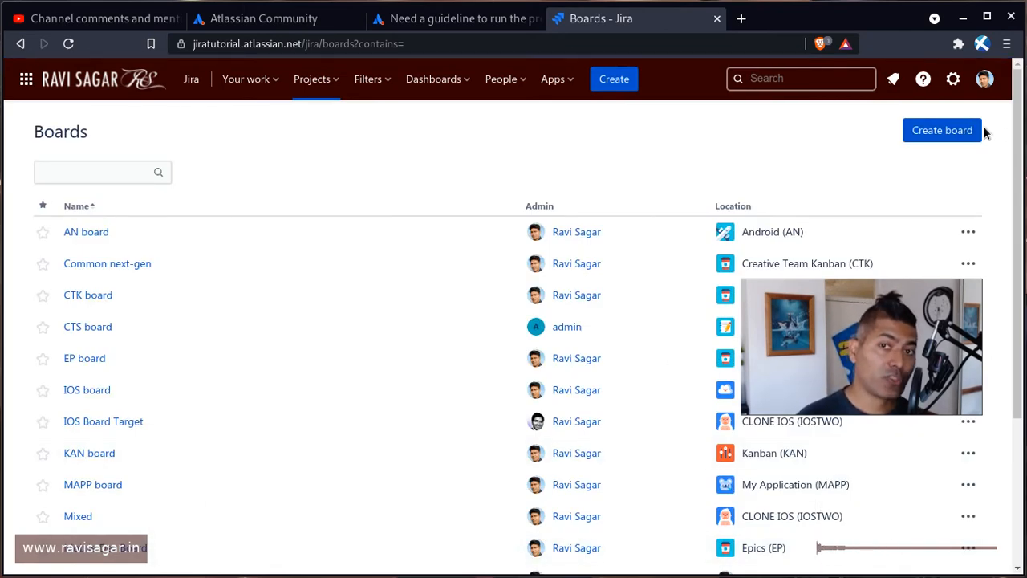
pyautogui.click(942, 130)
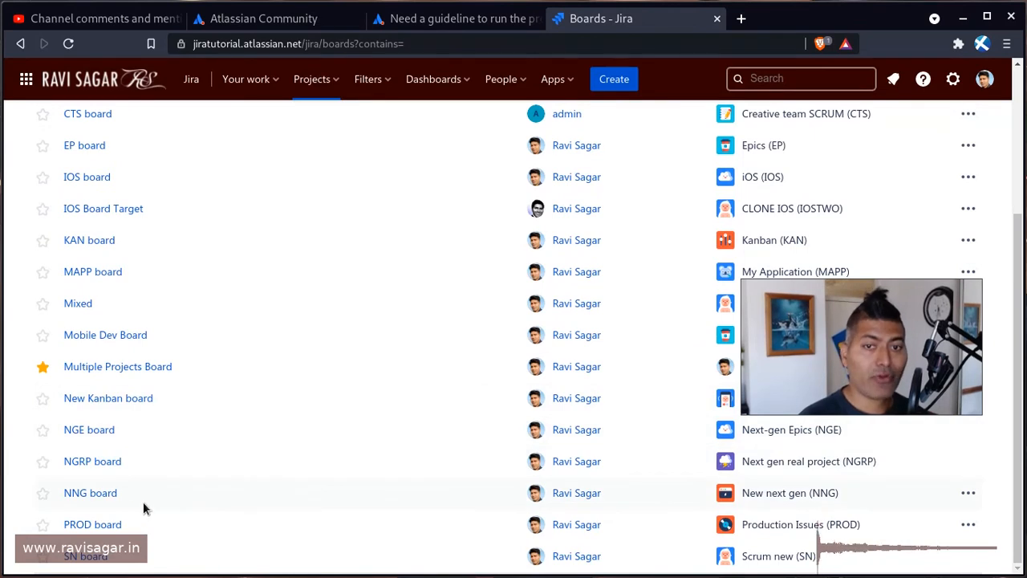
pyautogui.moveTo(85, 555)
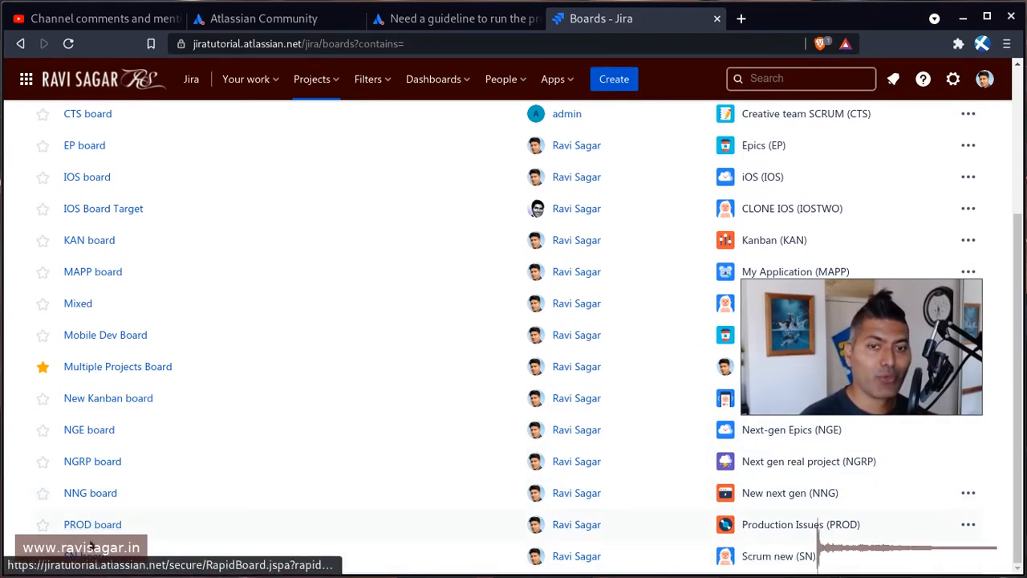
pyautogui.click(81, 555)
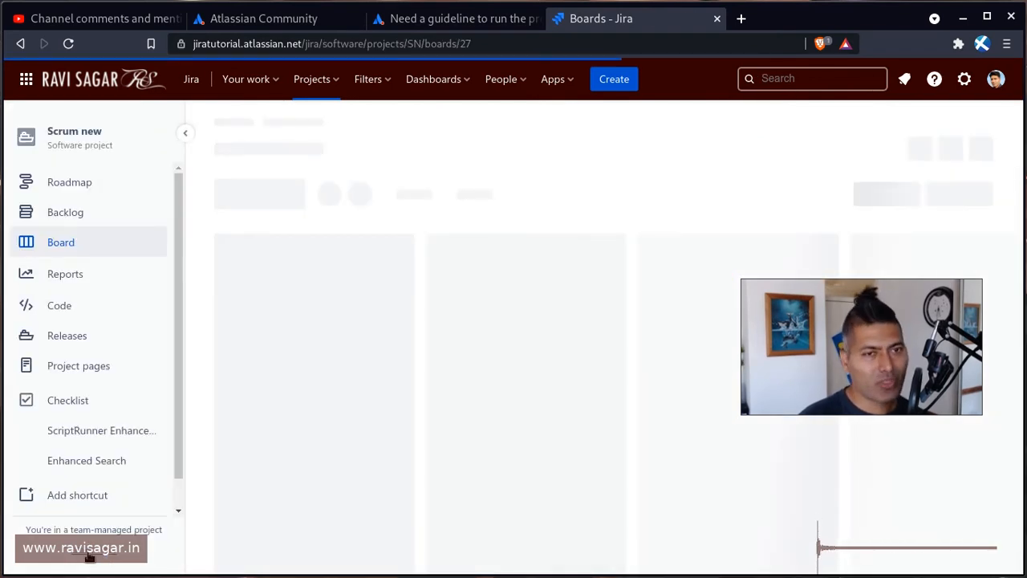
# Load the SN sprint 1 board with To Do, In Progress and Done columns
pyautogui.click(61, 241)
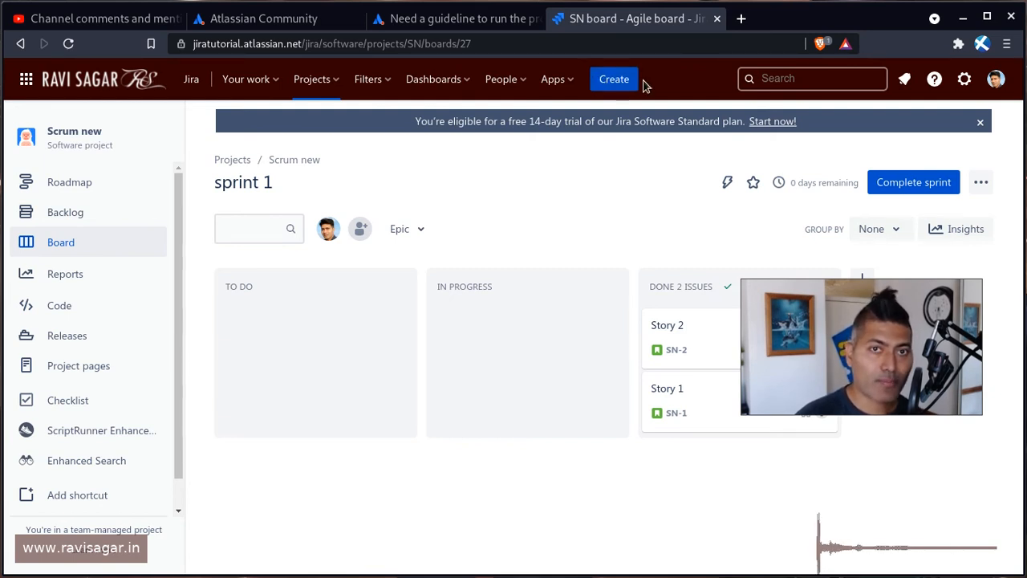
pyautogui.moveTo(501, 78)
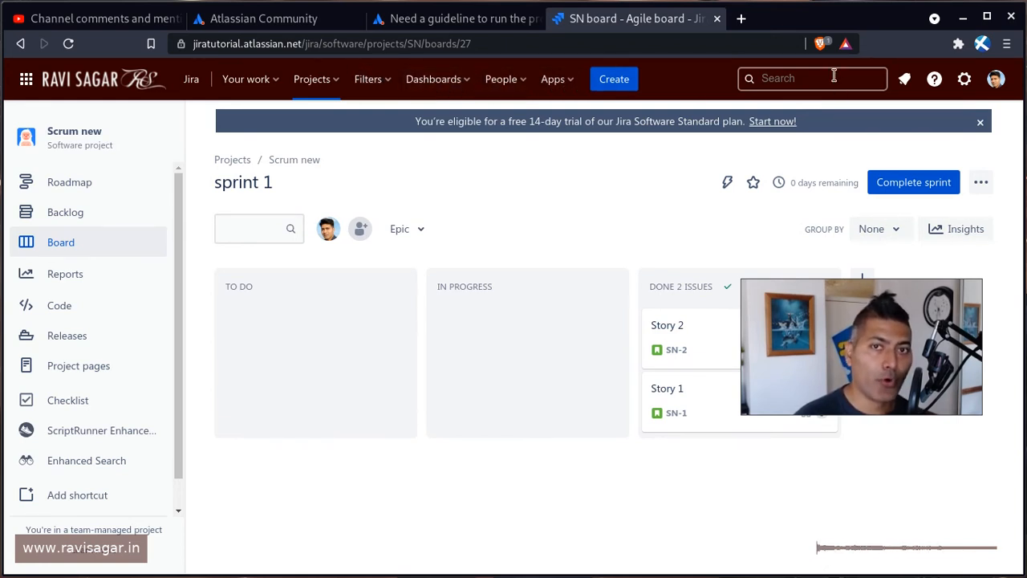
# Return to the all-boards list from the search panel and browse down it
pyautogui.click(812, 77)
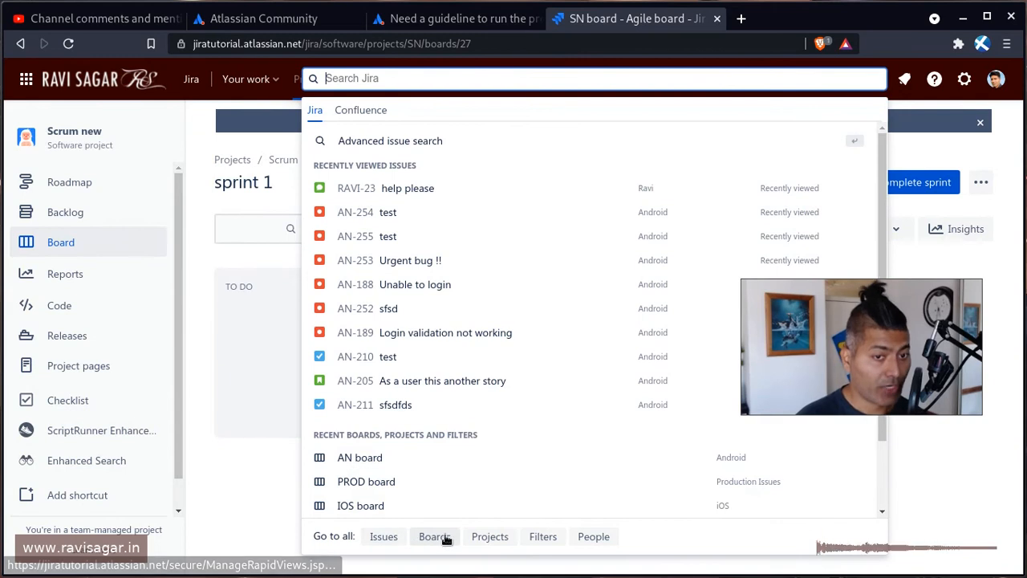
pyautogui.click(434, 536)
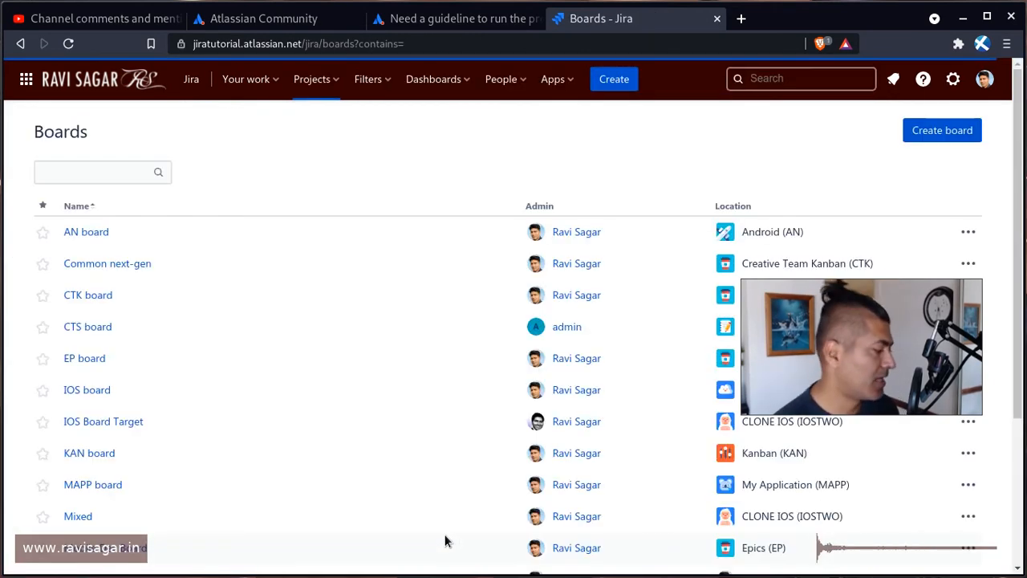
pyautogui.moveTo(106, 264)
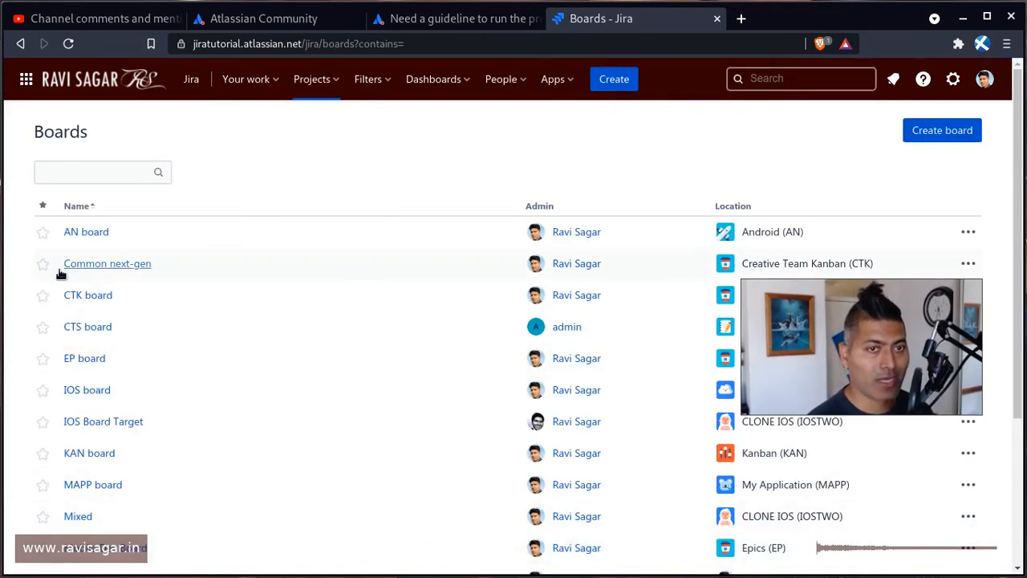
pyautogui.scroll(-3)
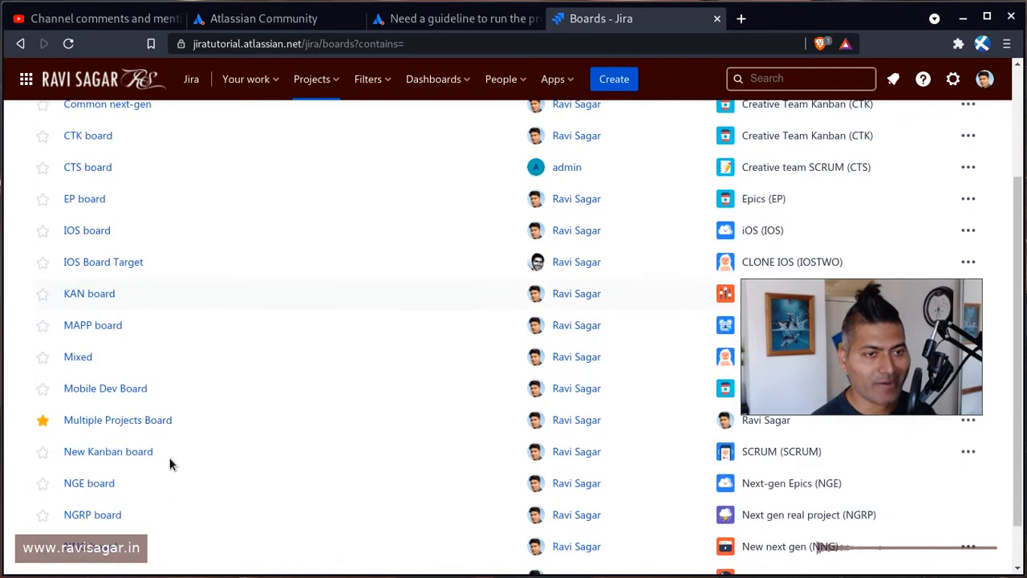
pyautogui.scroll(-3)
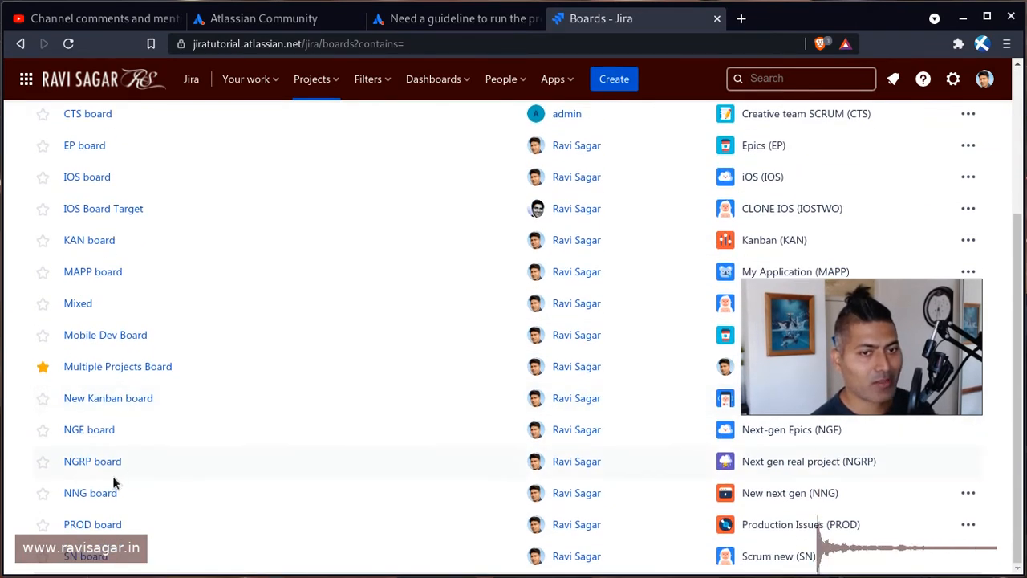
pyautogui.moveTo(134, 516)
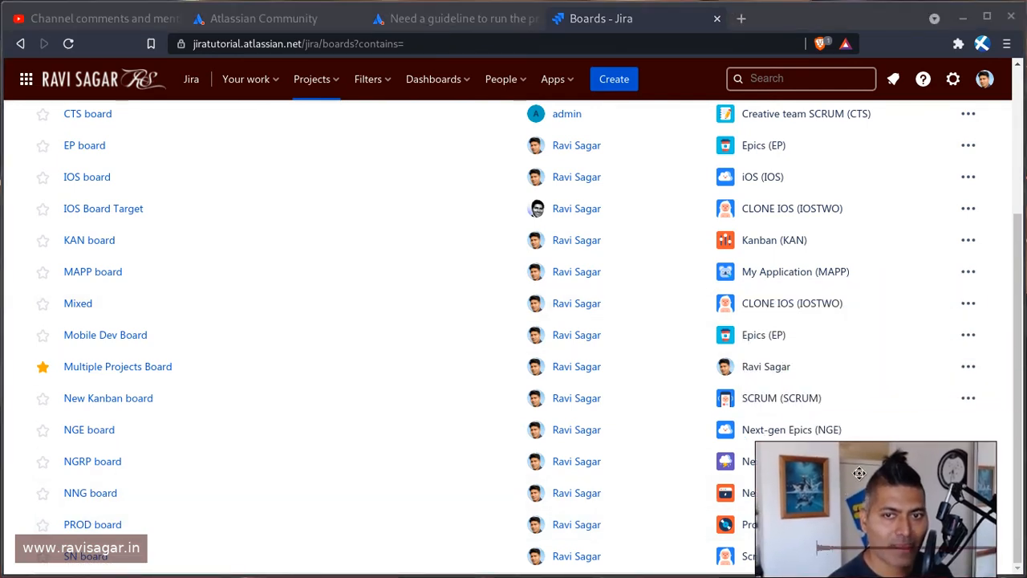
pyautogui.moveTo(107, 398)
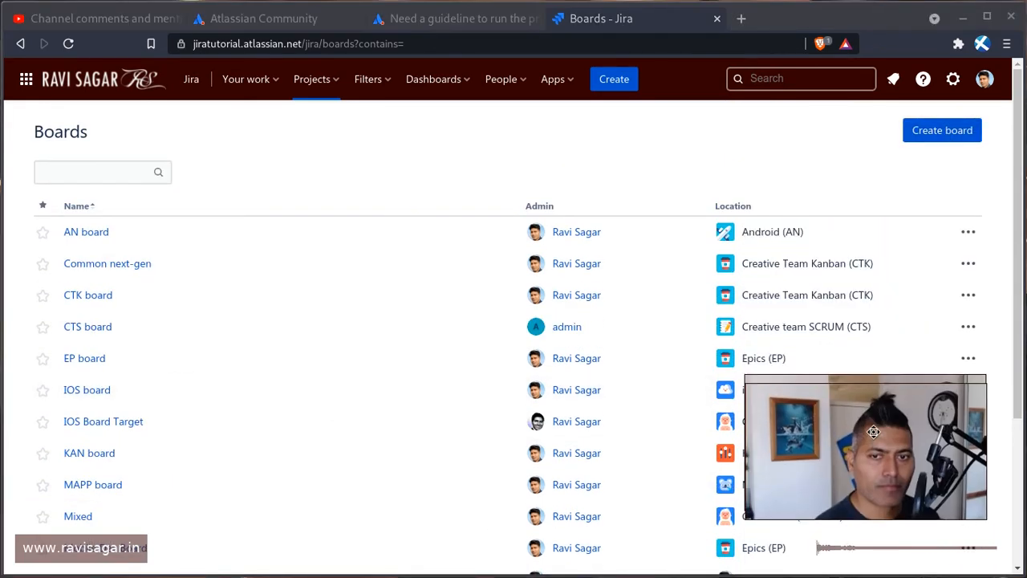
# Create a Scrum board with sample data named Sample Scrum Project with key SSP
pyautogui.click(941, 130)
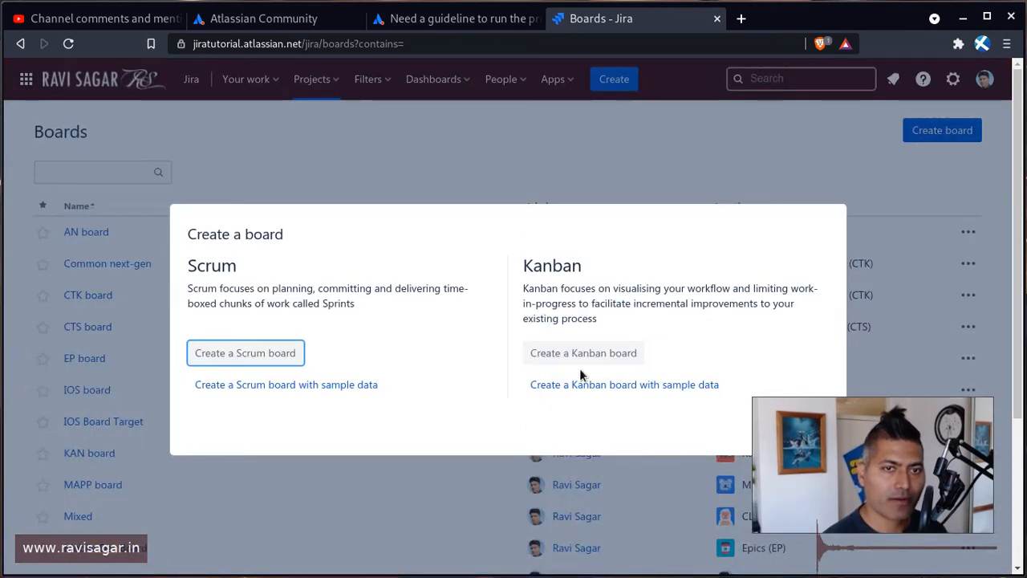
pyautogui.click(244, 353)
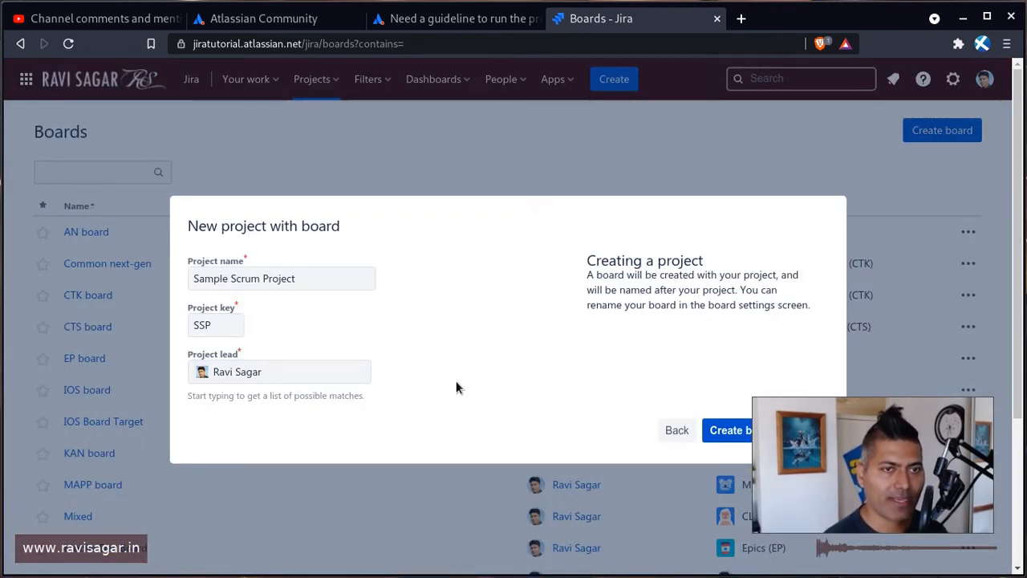
pyautogui.click(281, 371)
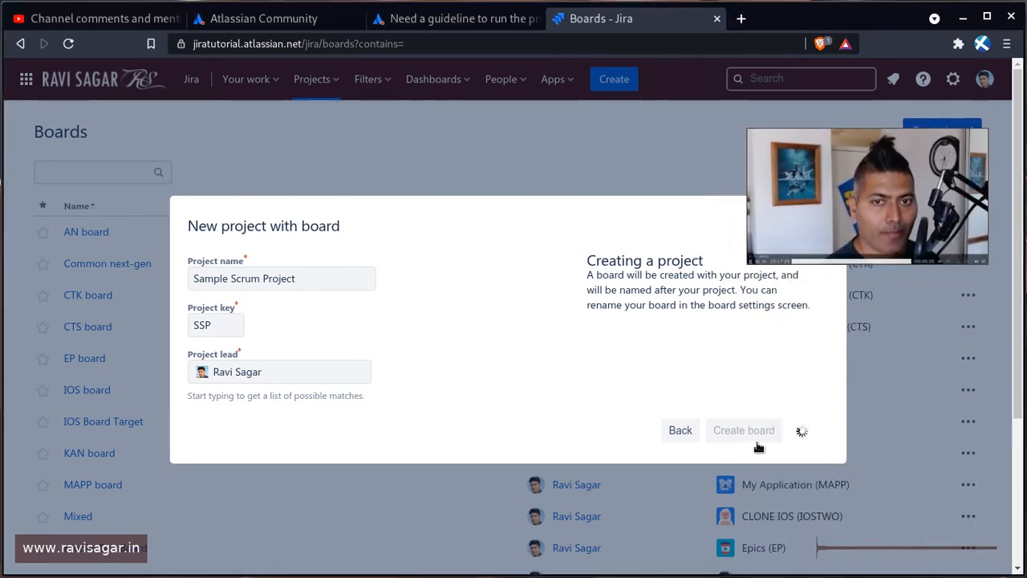
pyautogui.click(743, 430)
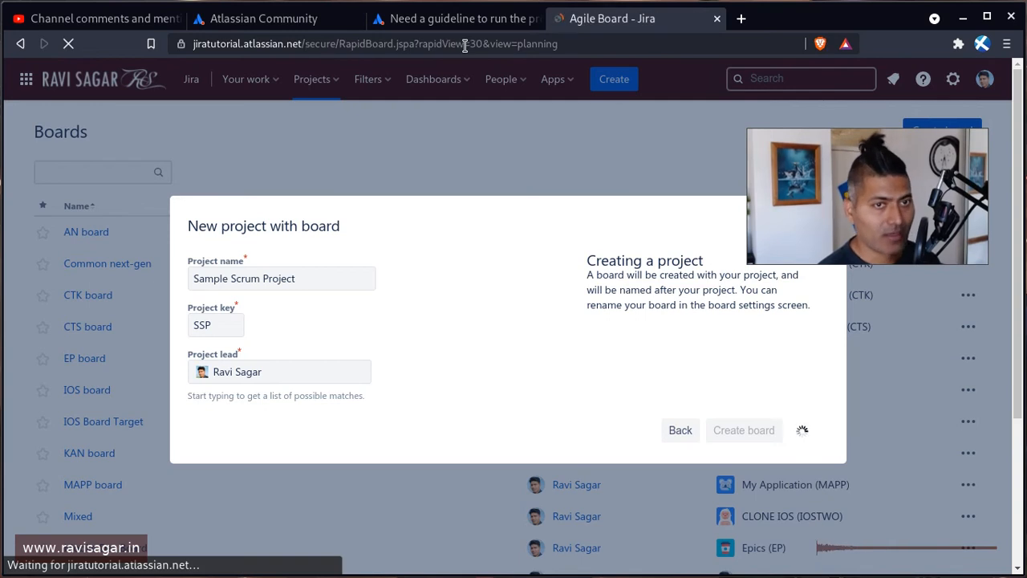
pyautogui.click(743, 430)
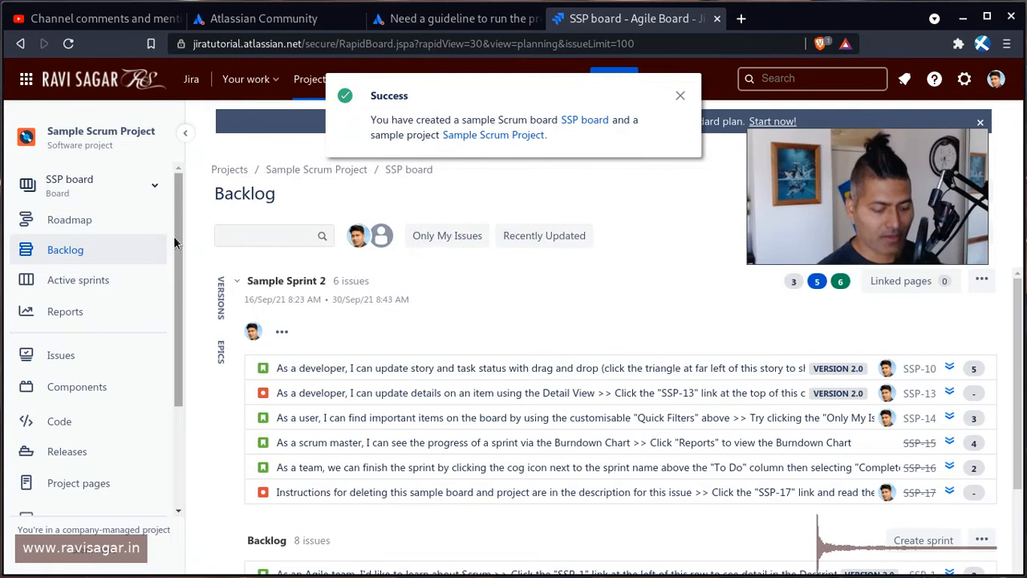
pyautogui.click(186, 132)
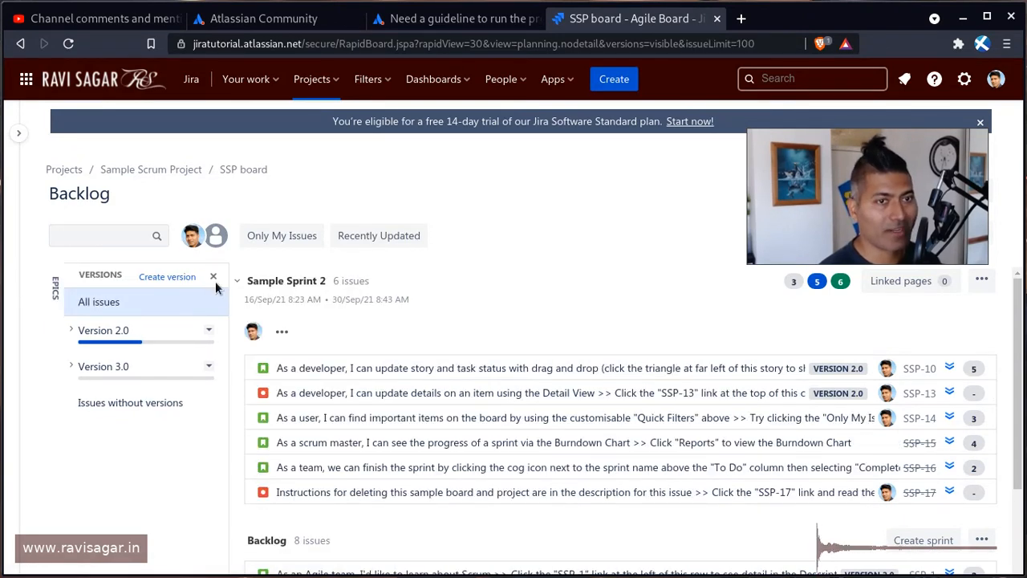
pyautogui.click(213, 276)
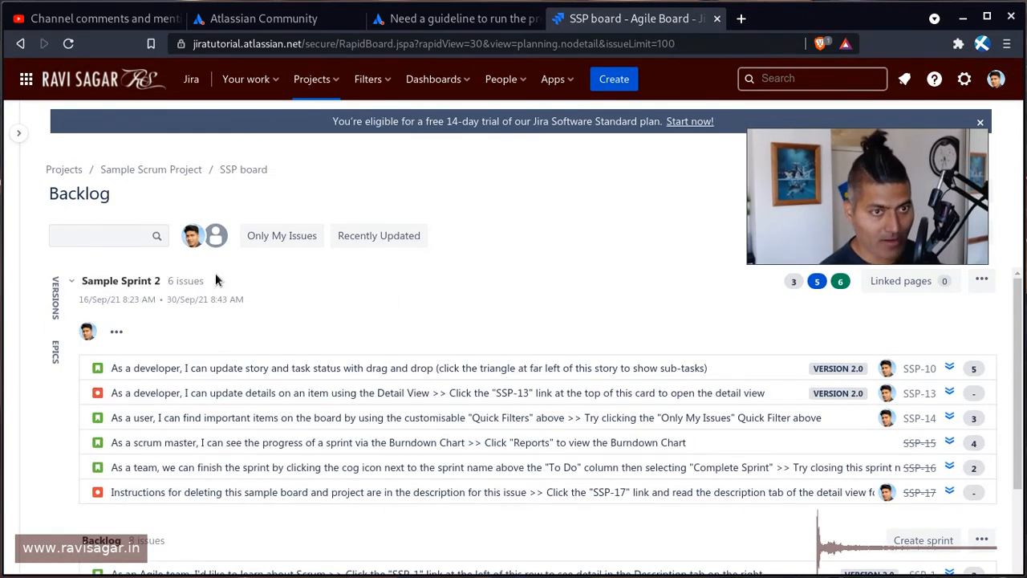
pyautogui.scroll(-3)
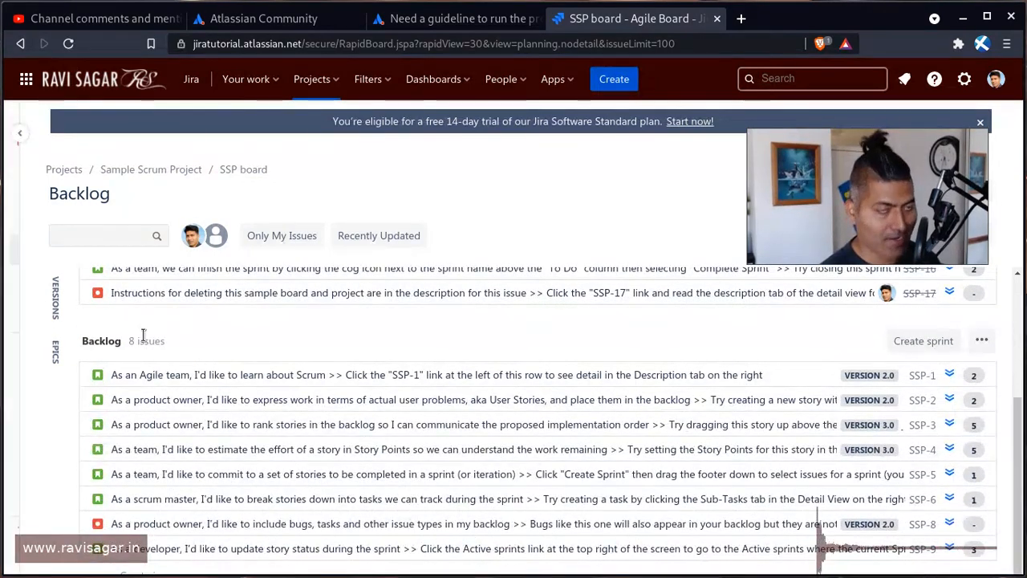
pyautogui.click(20, 131)
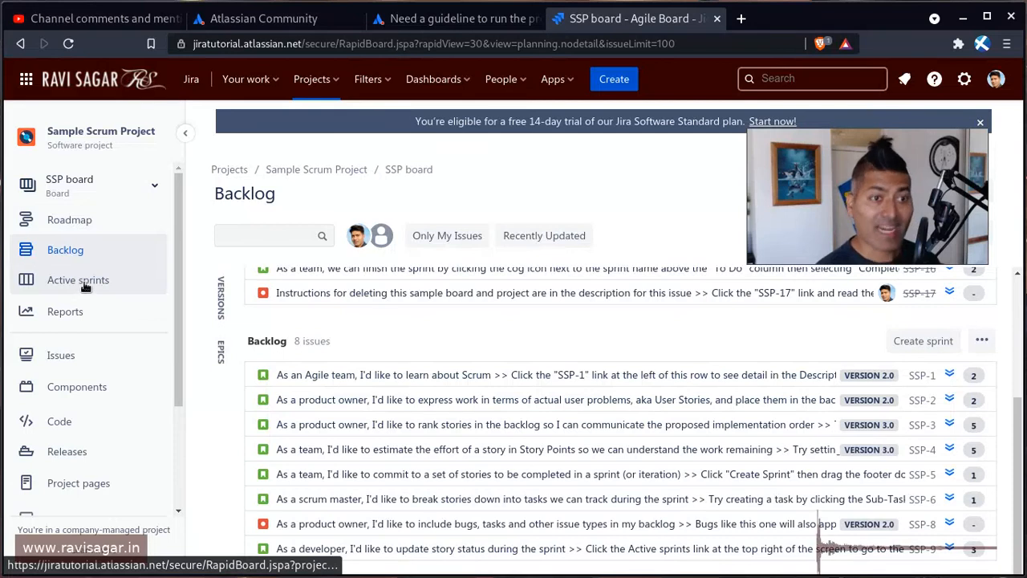
# On the active sprint board move sub-task SSP-12 from In Progress to Done, then head to Reports
pyautogui.click(77, 280)
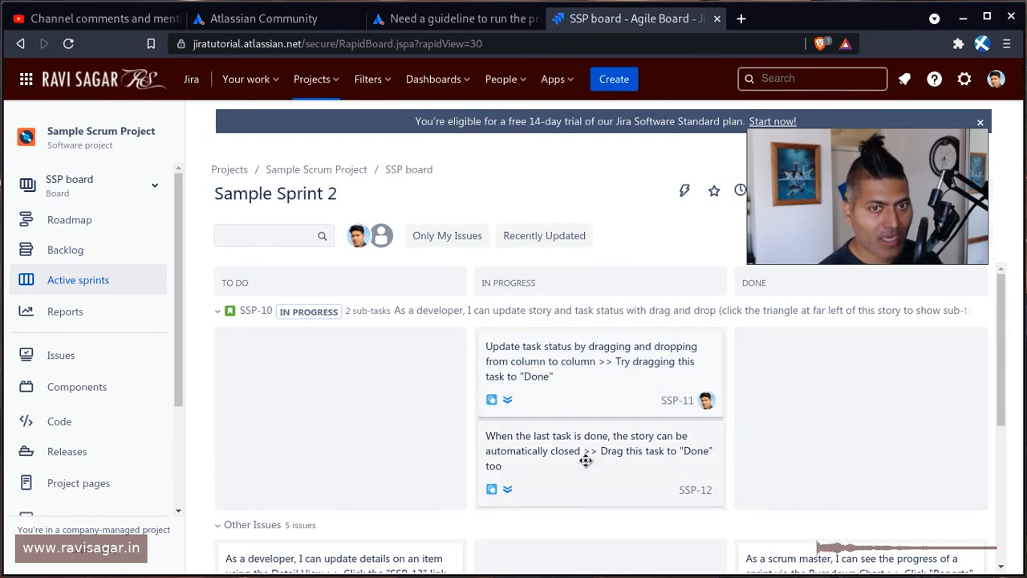
pyautogui.moveTo(597, 463); pyautogui.dragTo(860, 425)
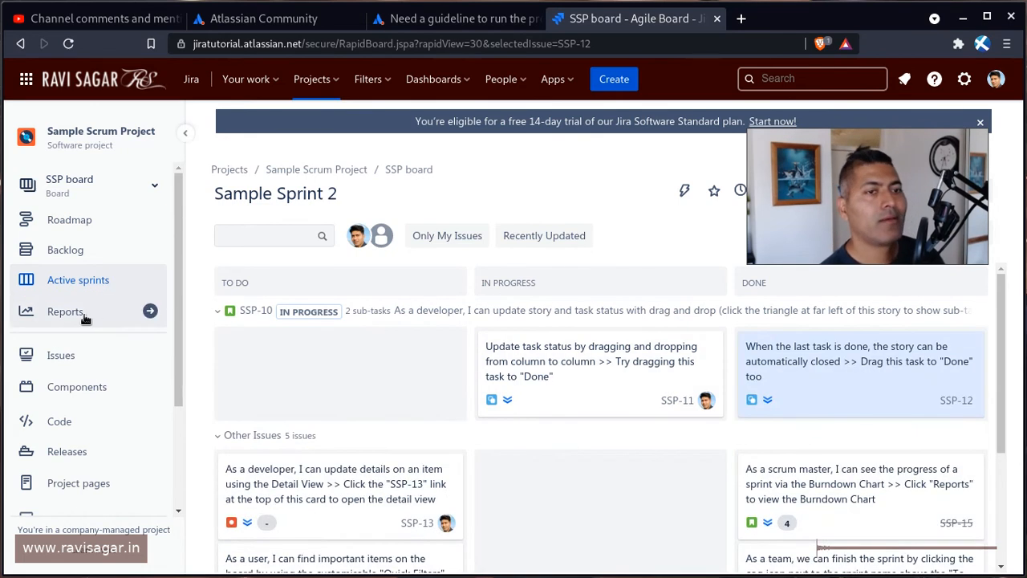
pyautogui.click(64, 312)
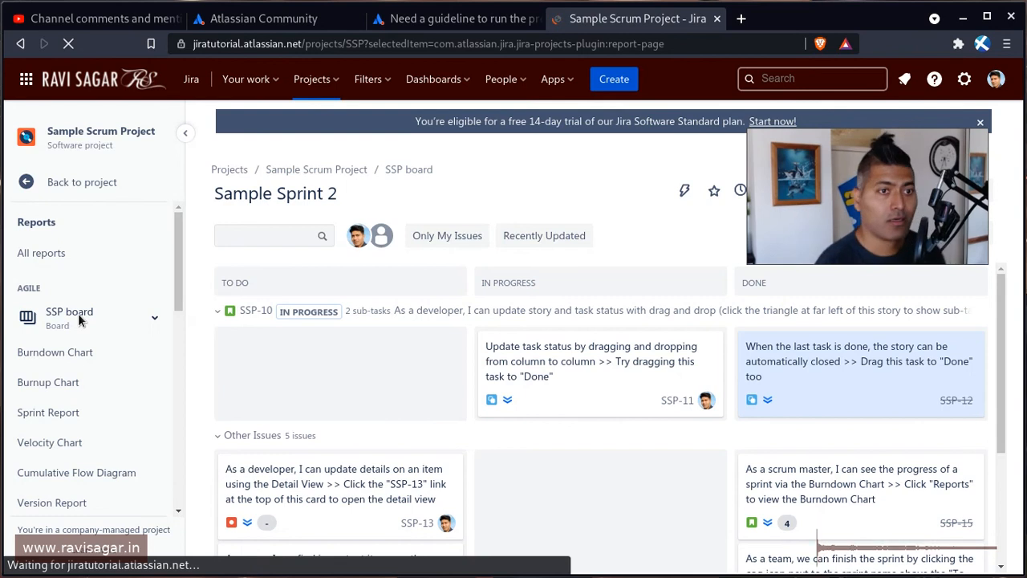
# Show the Burndown Chart for Sample Sprint 2 in story points and restore the SSP board navigation
pyautogui.click(41, 253)
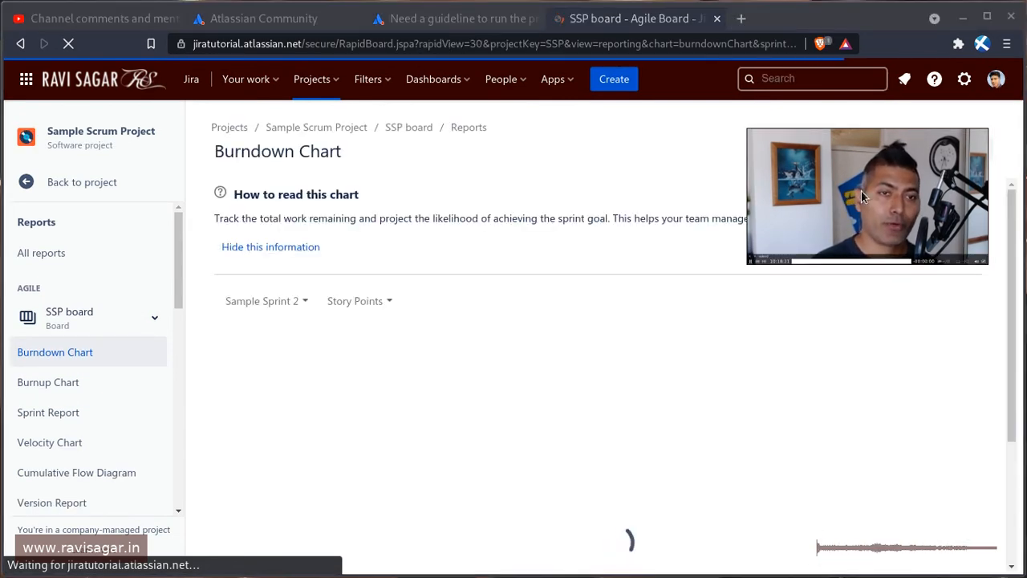
pyautogui.click(270, 247)
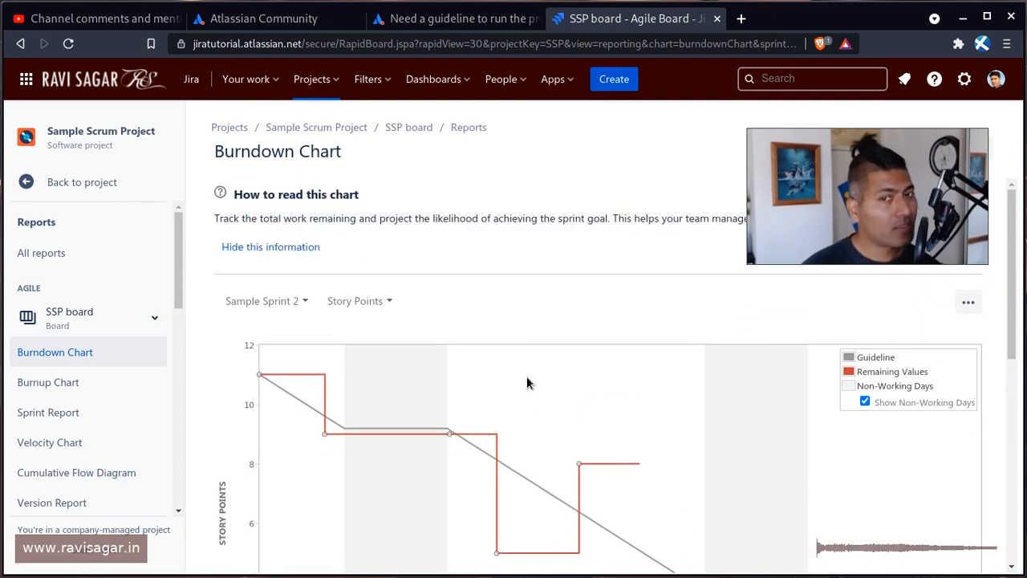
pyautogui.click(270, 247)
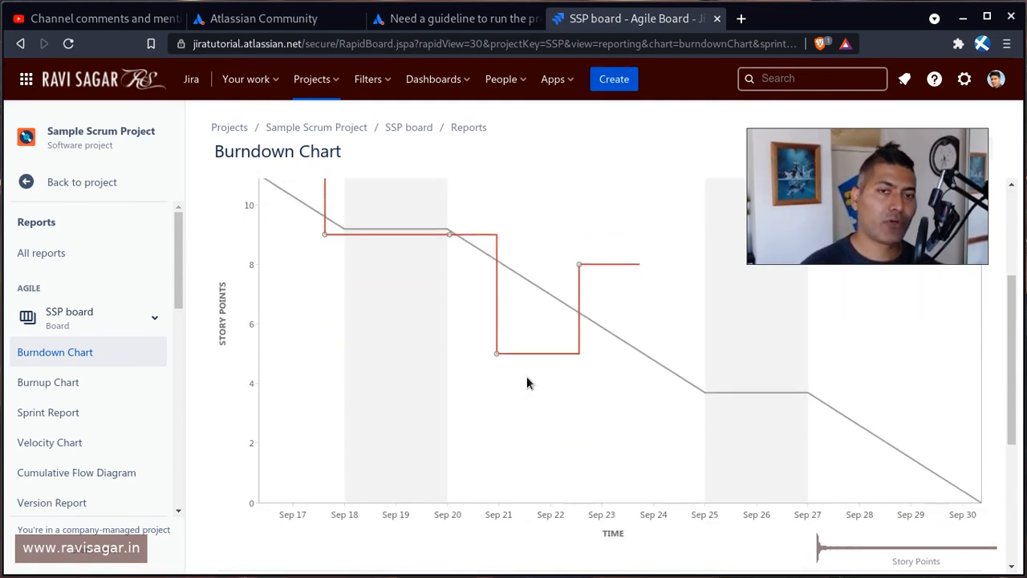
pyautogui.moveTo(437, 78)
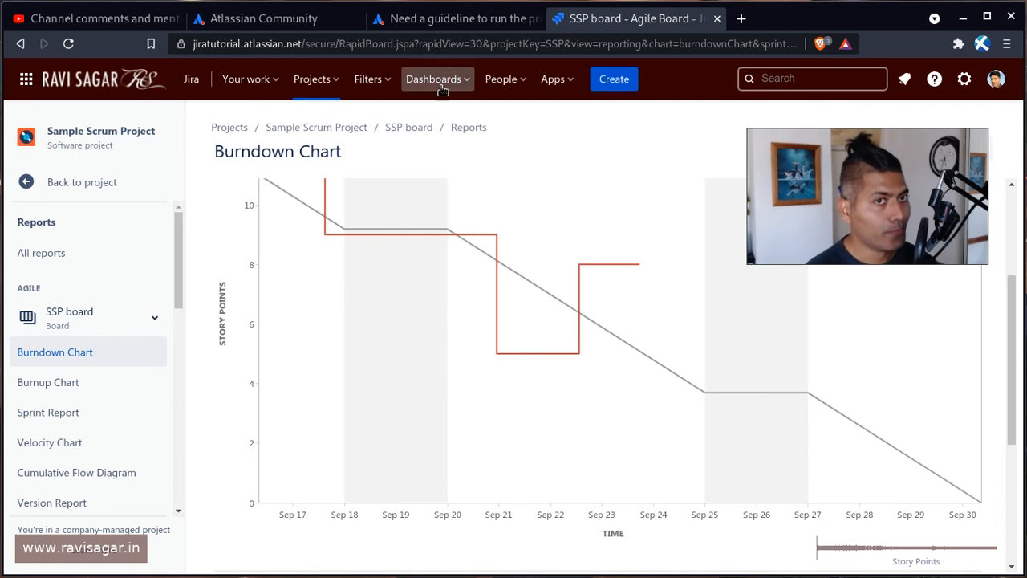
pyautogui.click(456, 18)
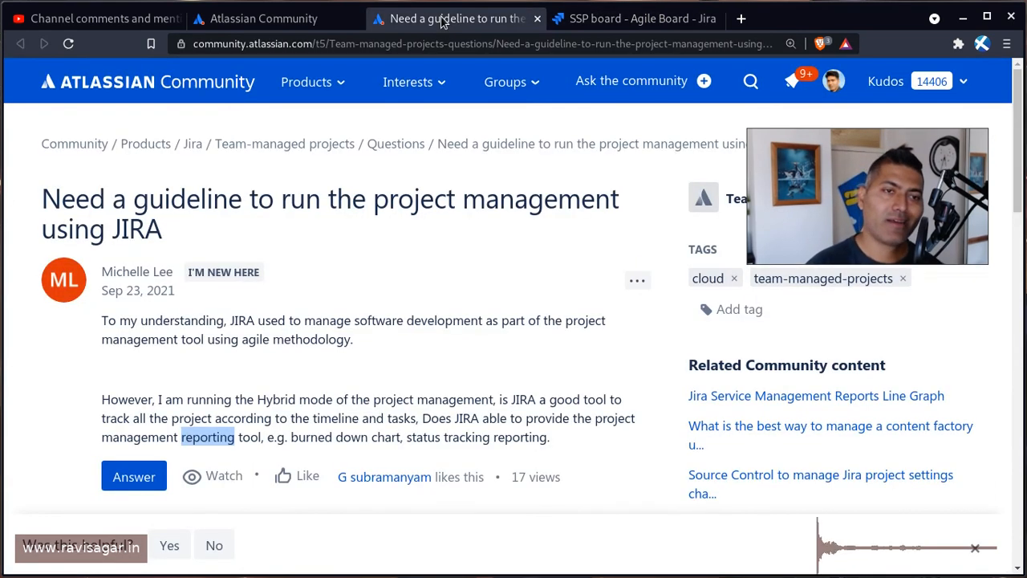
pyautogui.click(634, 19)
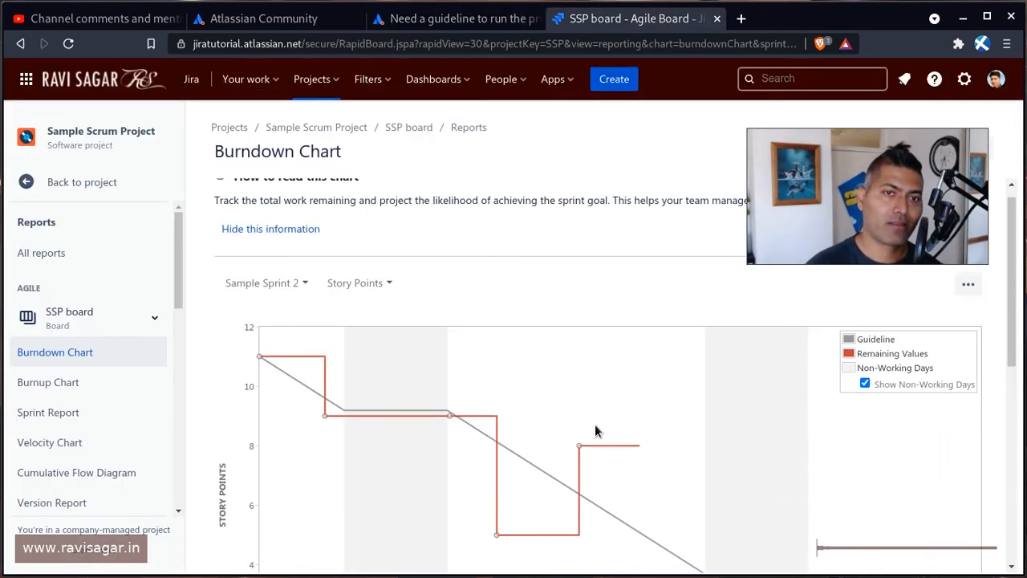
pyautogui.click(270, 228)
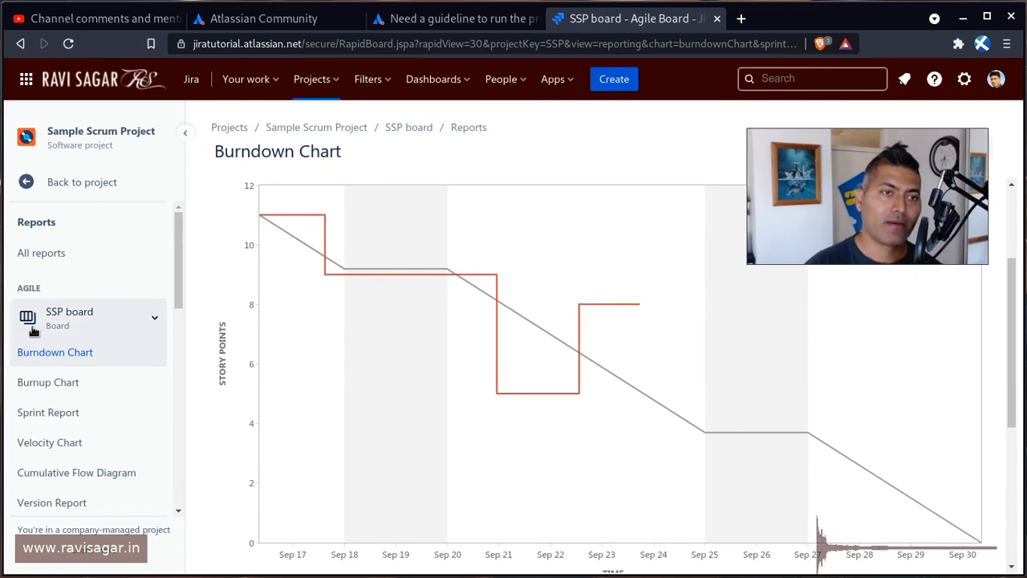
pyautogui.moveTo(56, 286)
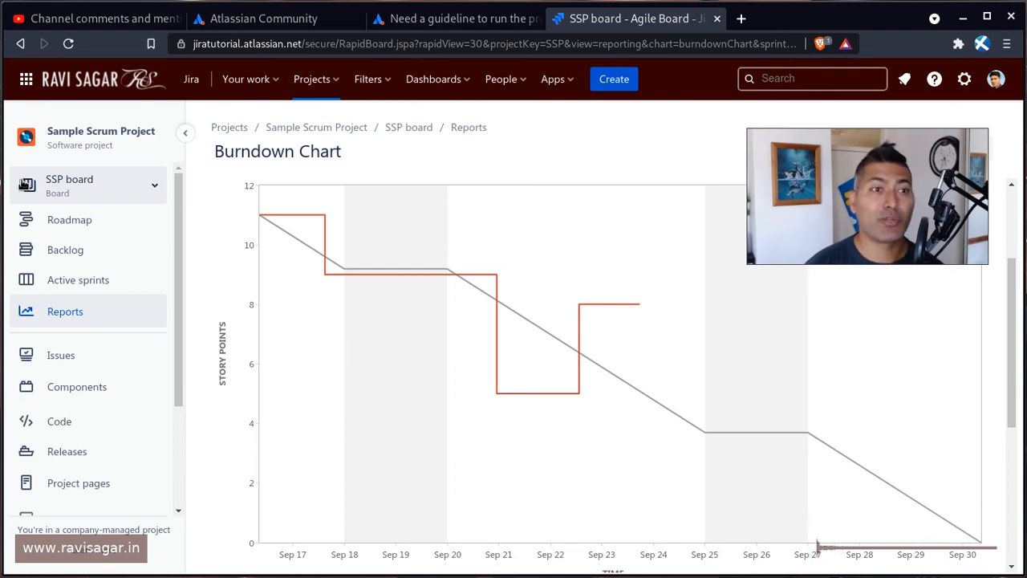
# View the SSP board Roadmap, then return to the backlog with Sample Sprint 2's six issues
pyautogui.click(69, 218)
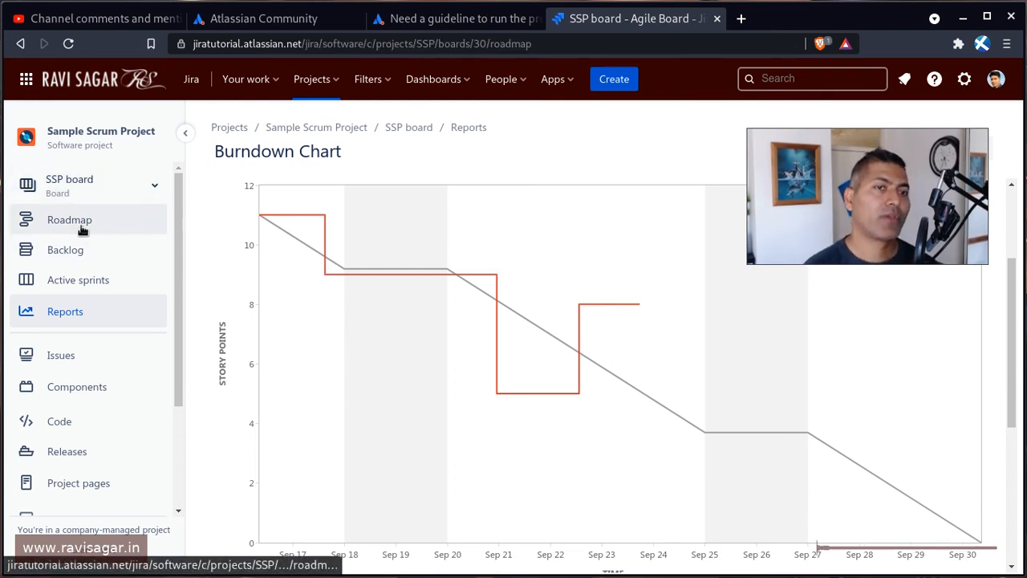
pyautogui.click(69, 220)
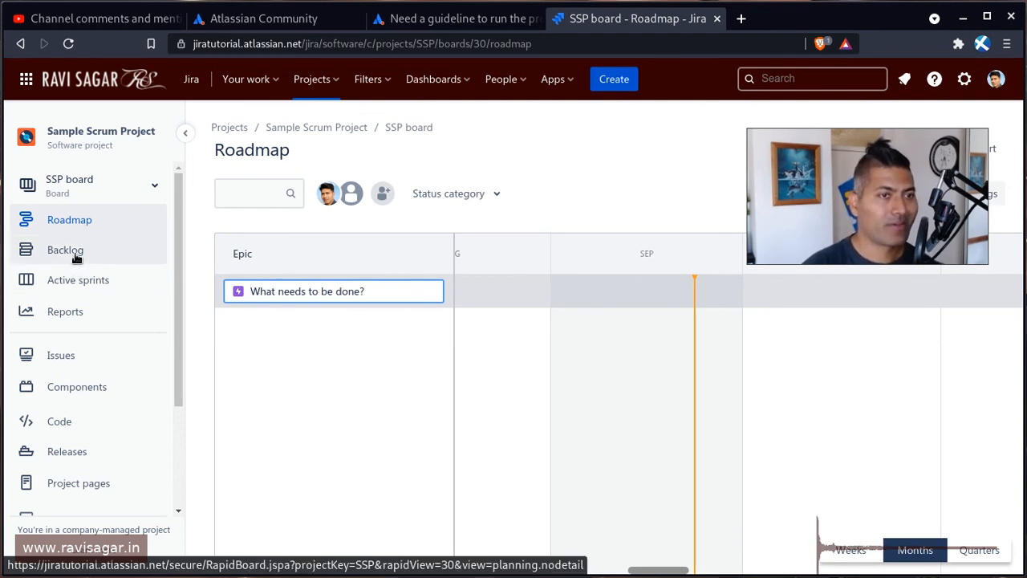
pyautogui.click(65, 251)
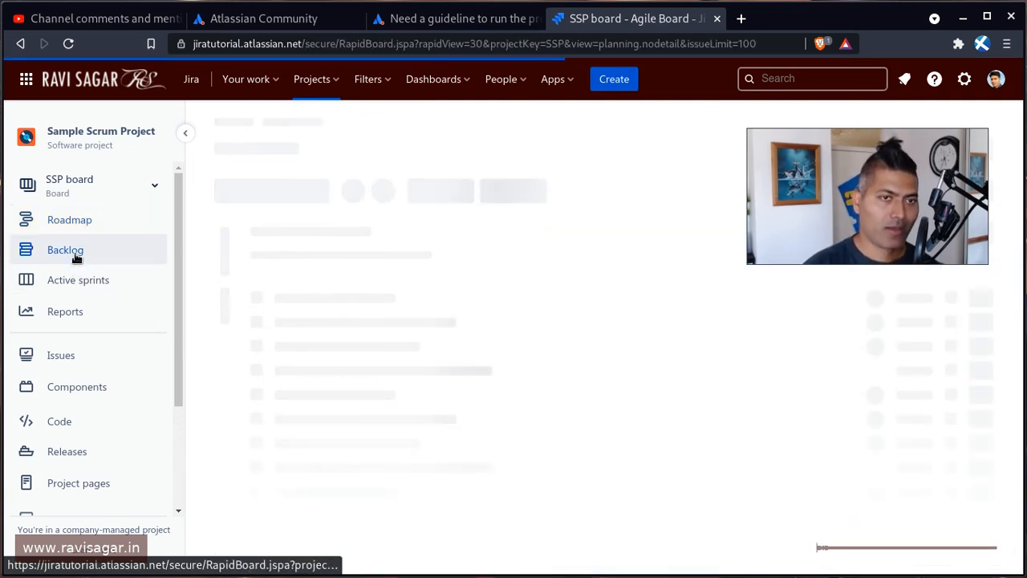
pyautogui.click(64, 250)
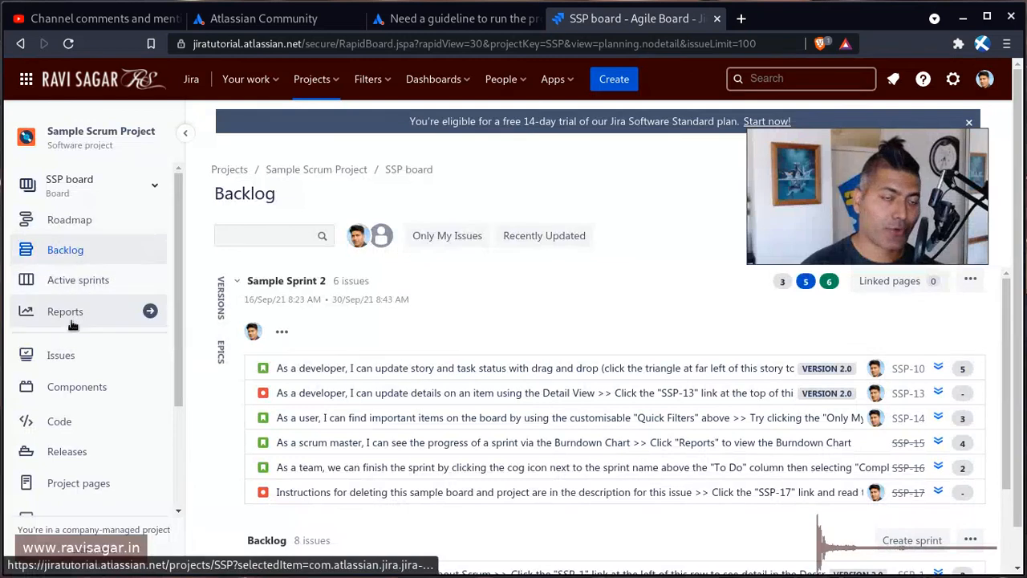